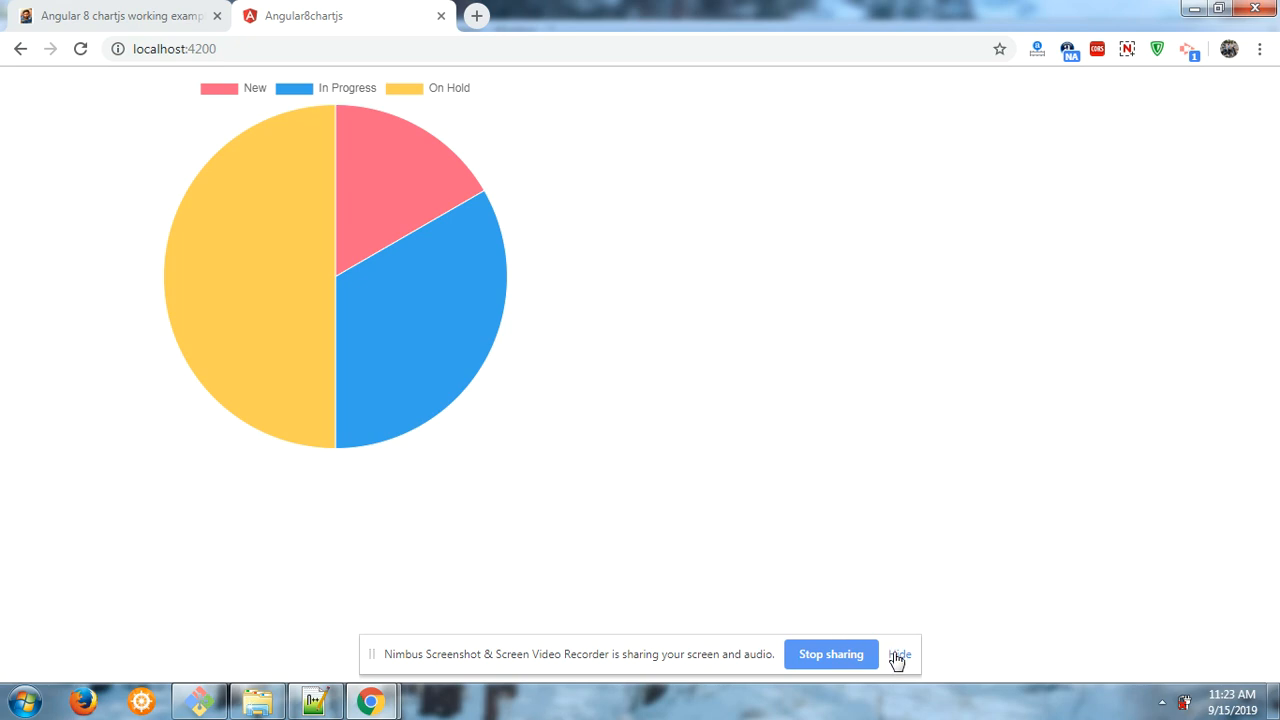
# Step: Switch from the browser to Notepad++ and show the app.component.ts source file
pyautogui.click(900, 654)
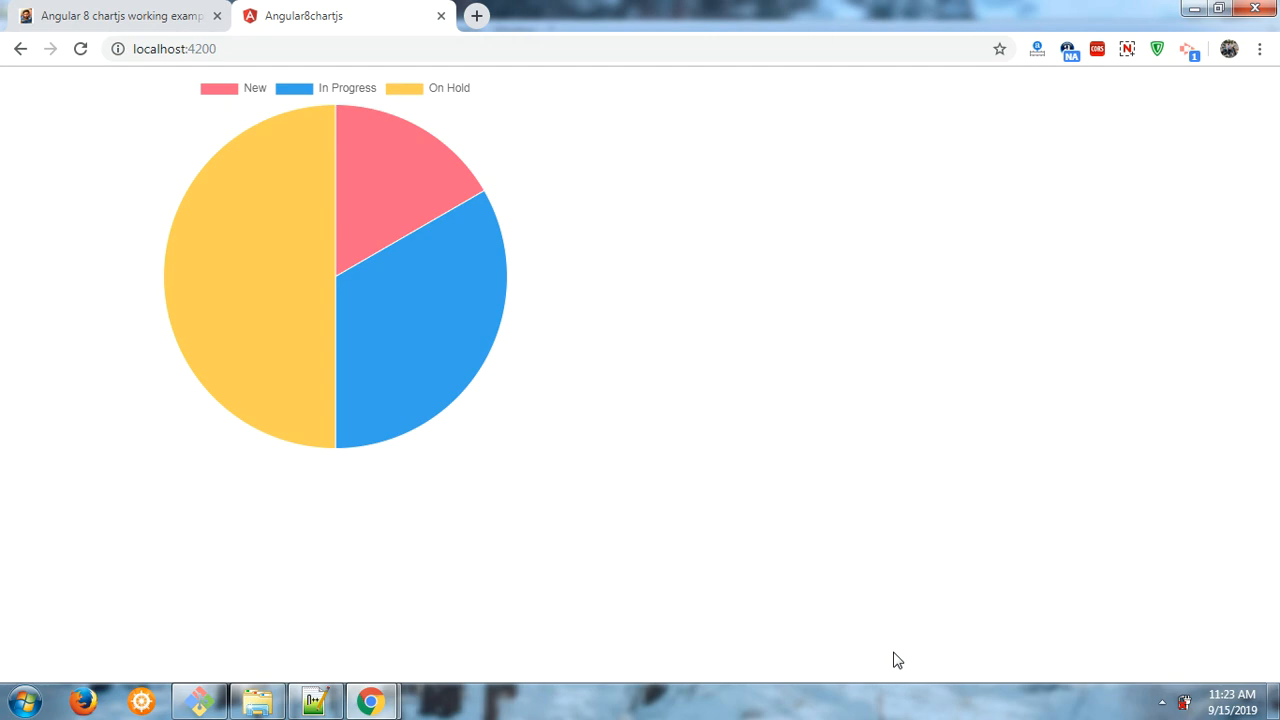
pyautogui.moveTo(864, 572)
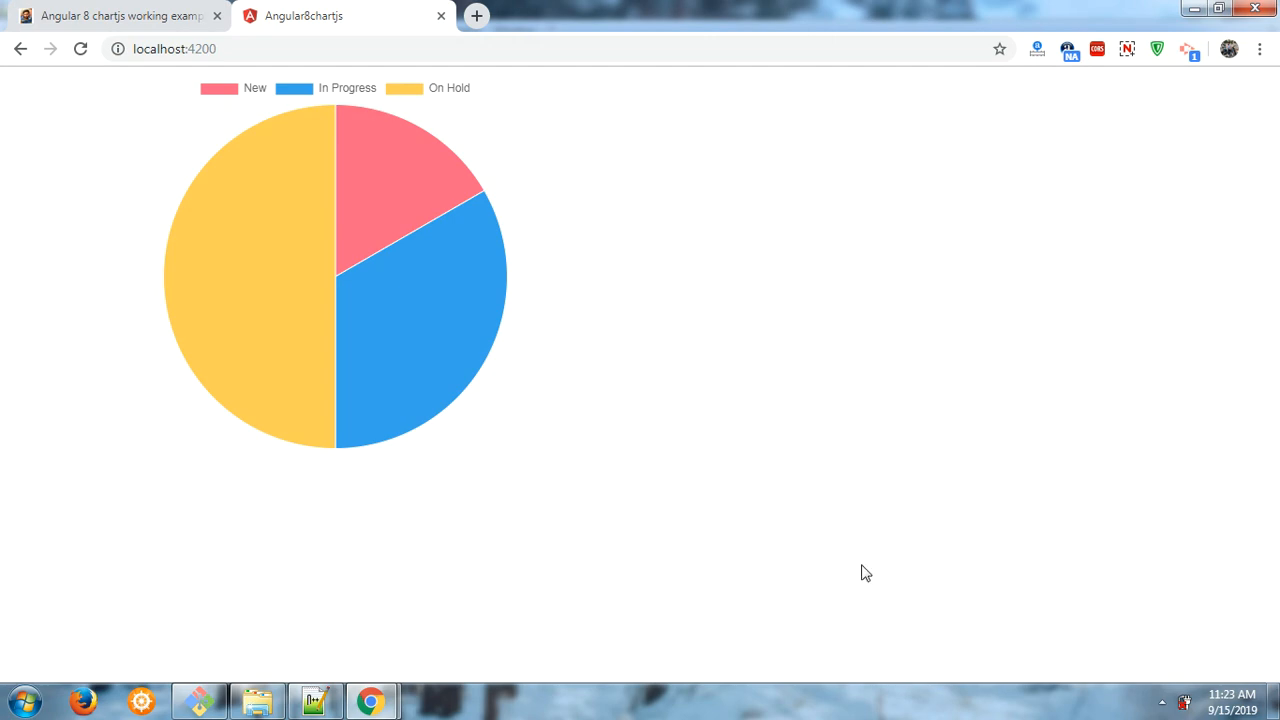
pyautogui.moveTo(420, 176)
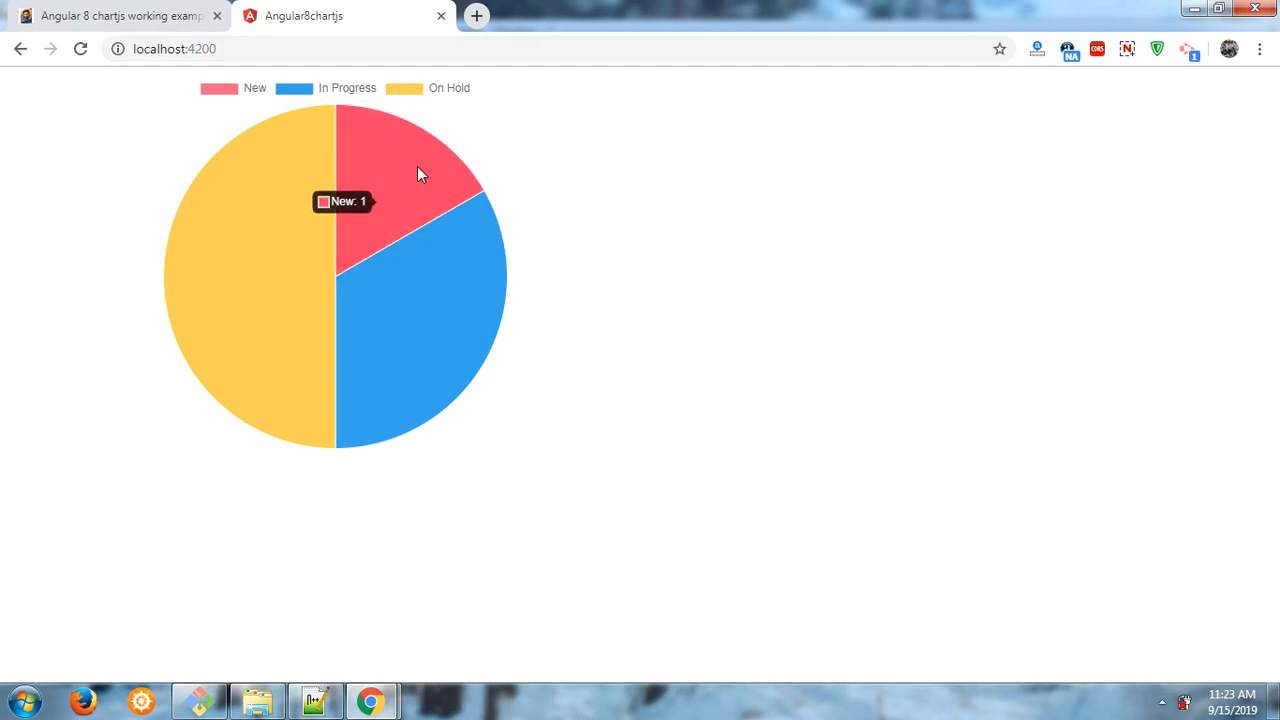
pyautogui.moveTo(236, 178)
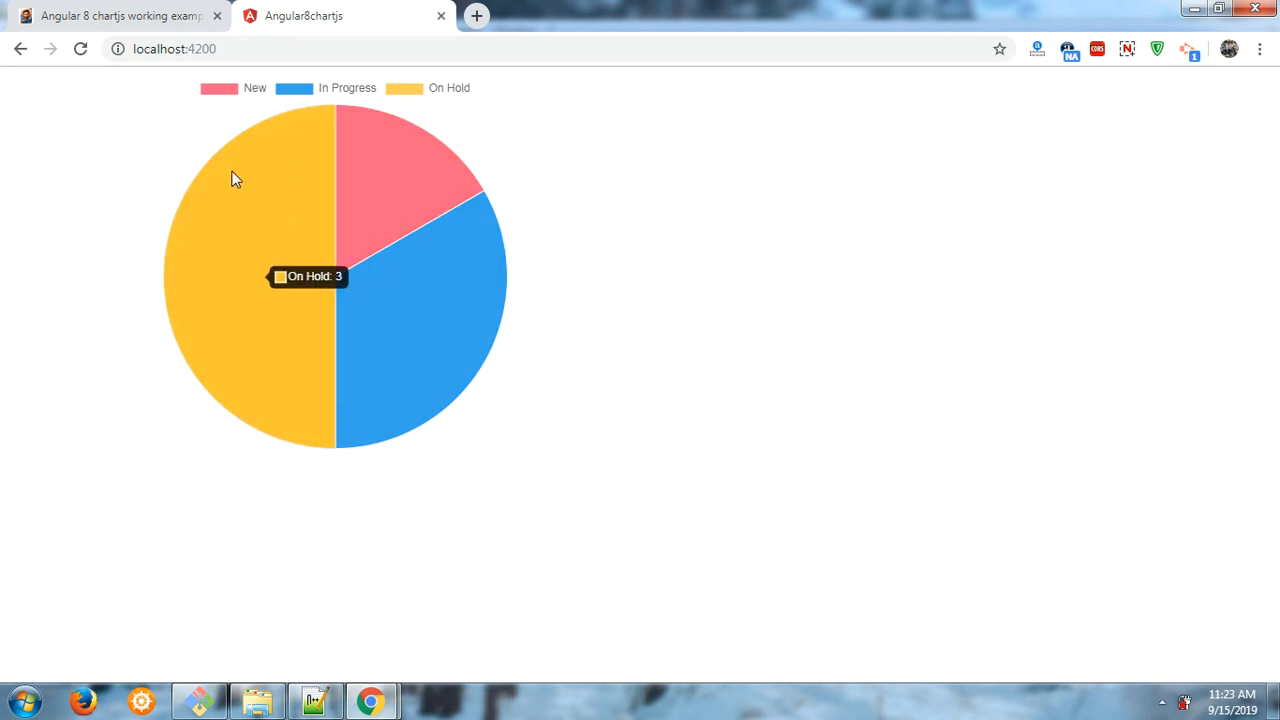
pyautogui.moveTo(350, 236)
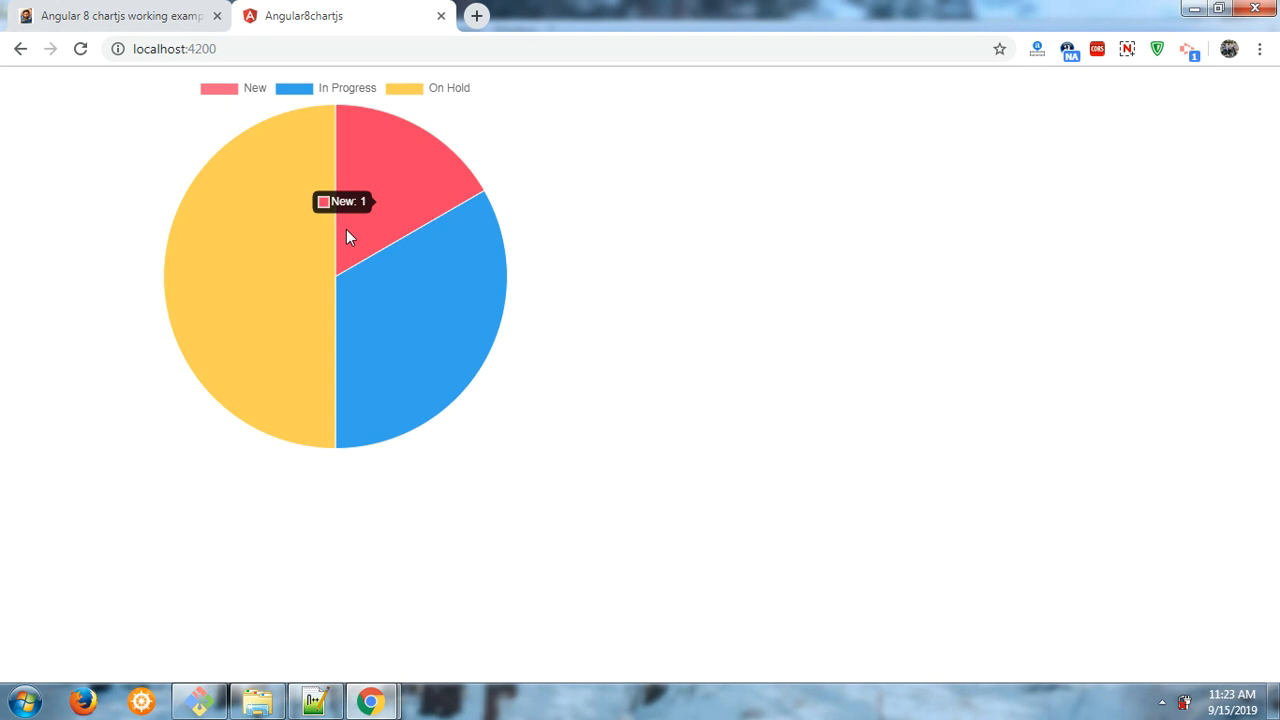
pyautogui.moveTo(344, 144)
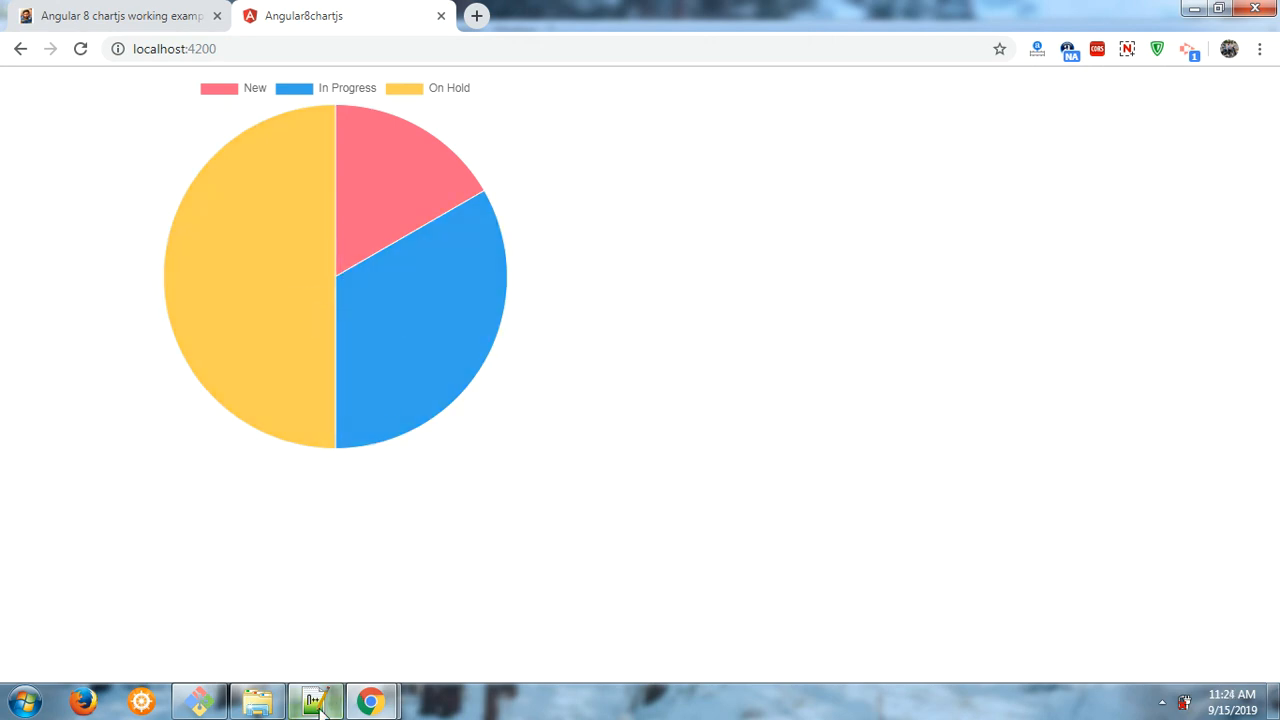
pyautogui.click(314, 700)
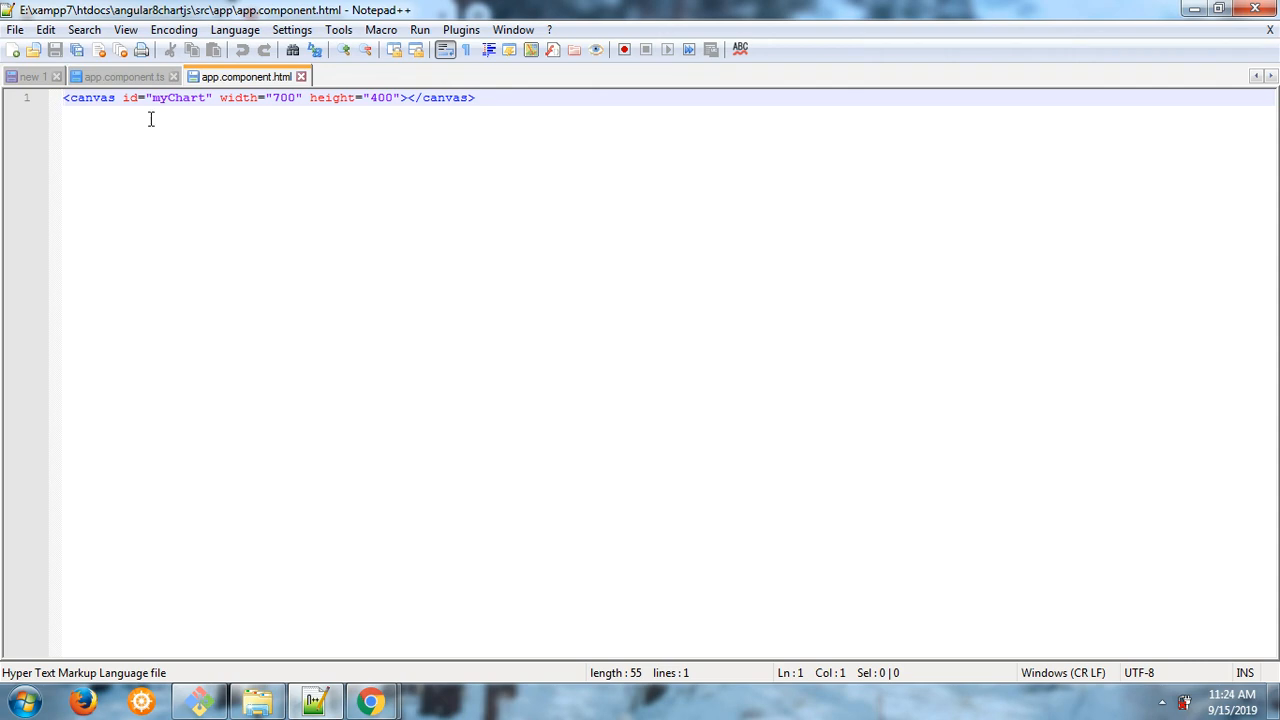
pyautogui.click(120, 76)
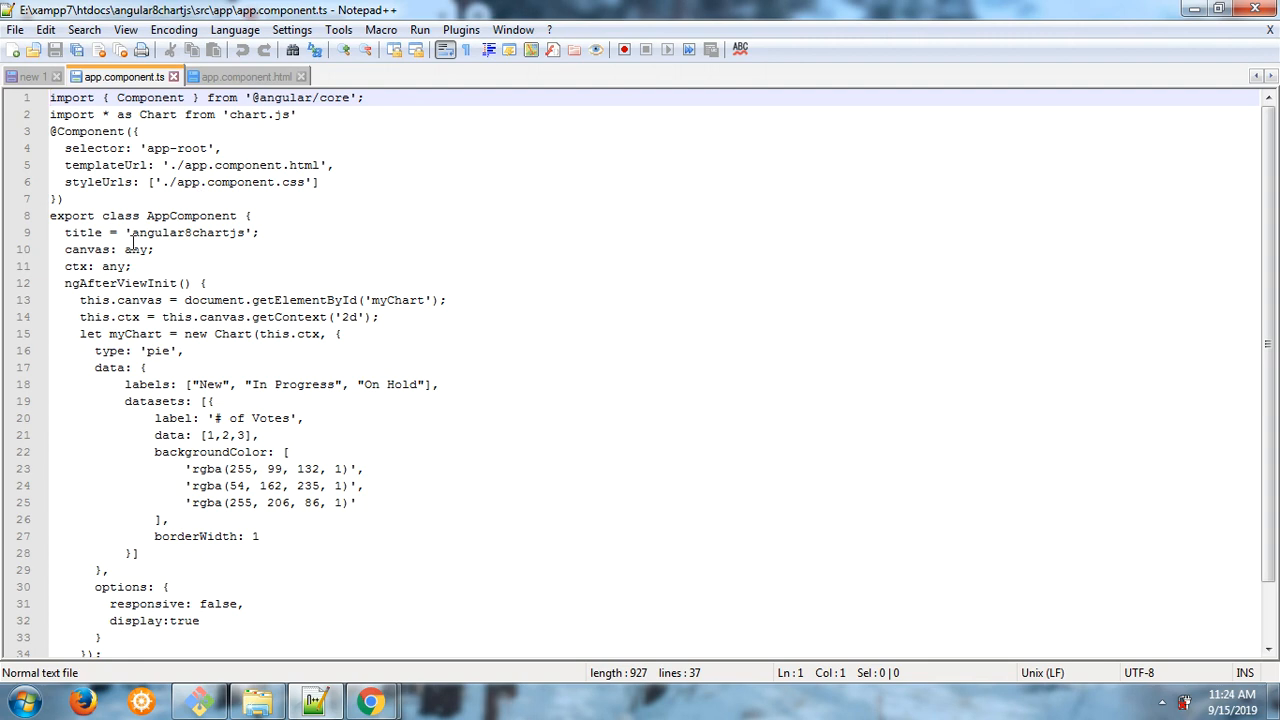
# Step: Highlight the ngAfterViewInit method that builds the pie chart, then view the component HTML
pyautogui.doubleClick(88, 248)
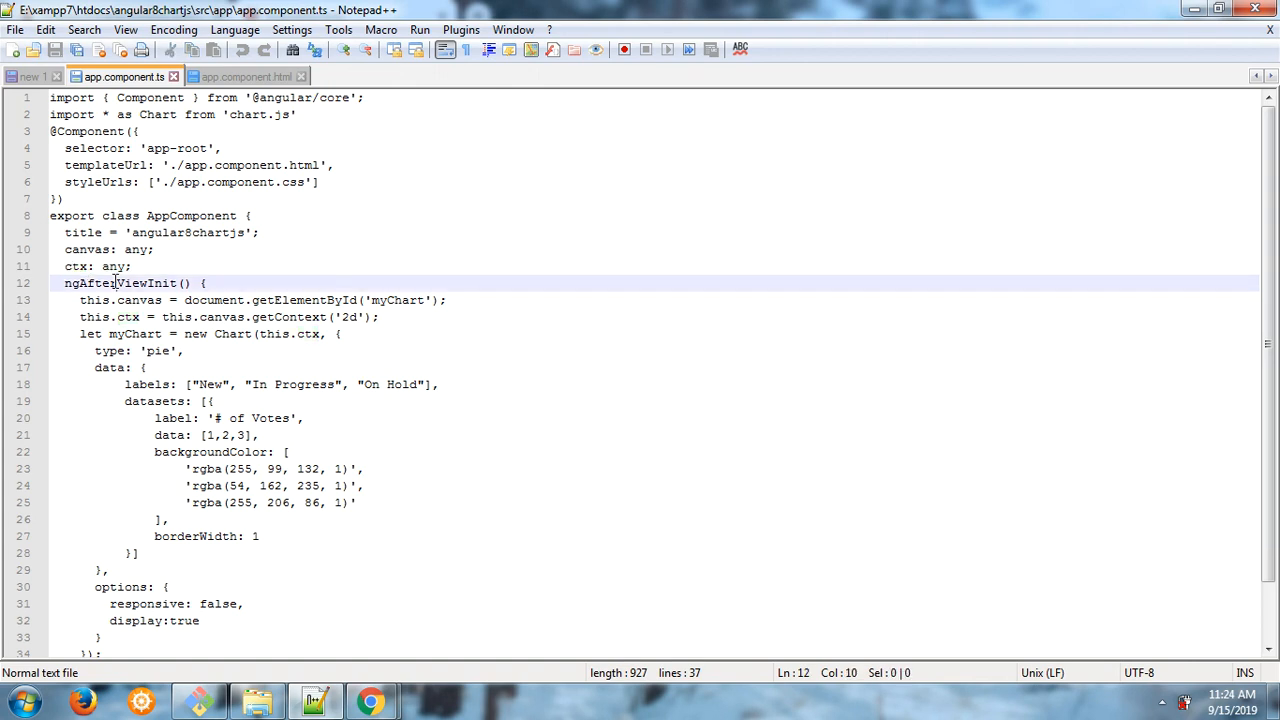
pyautogui.doubleClick(118, 284)
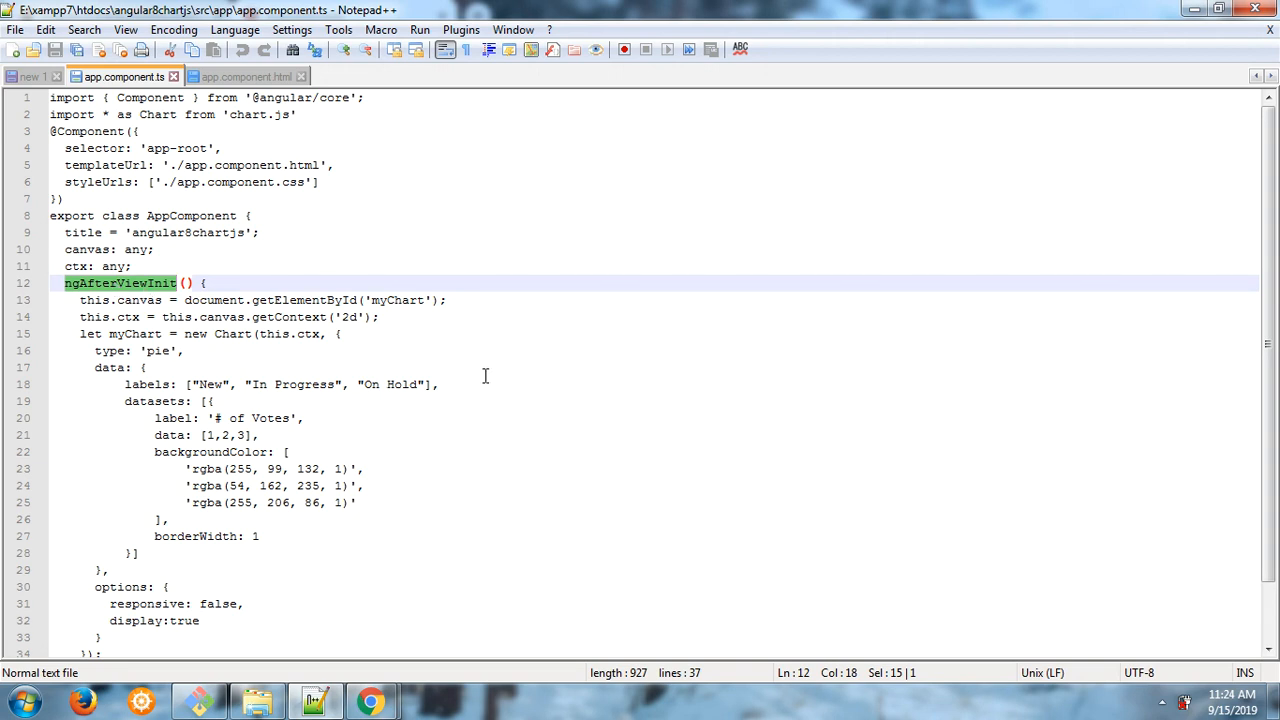
pyautogui.click(244, 76)
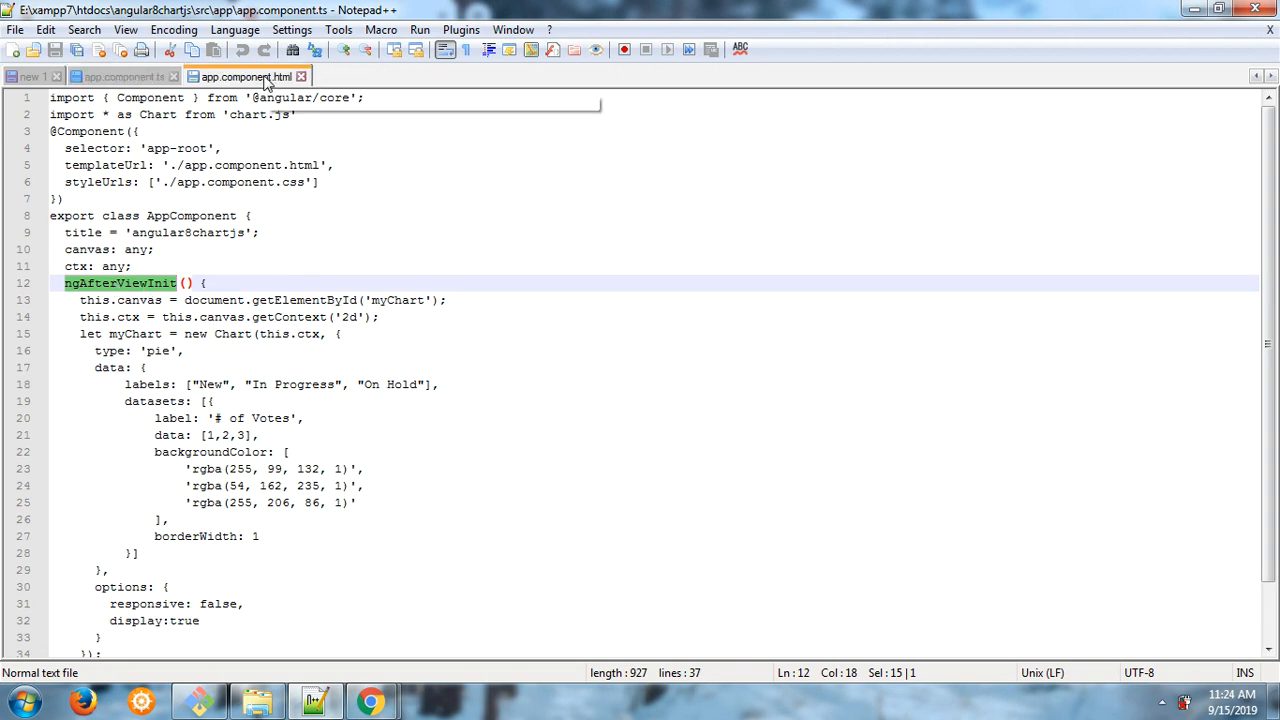
# Step: Return to Chrome where localhost:4200 shows the New, In Progress, On Hold pie chart
pyautogui.click(244, 76)
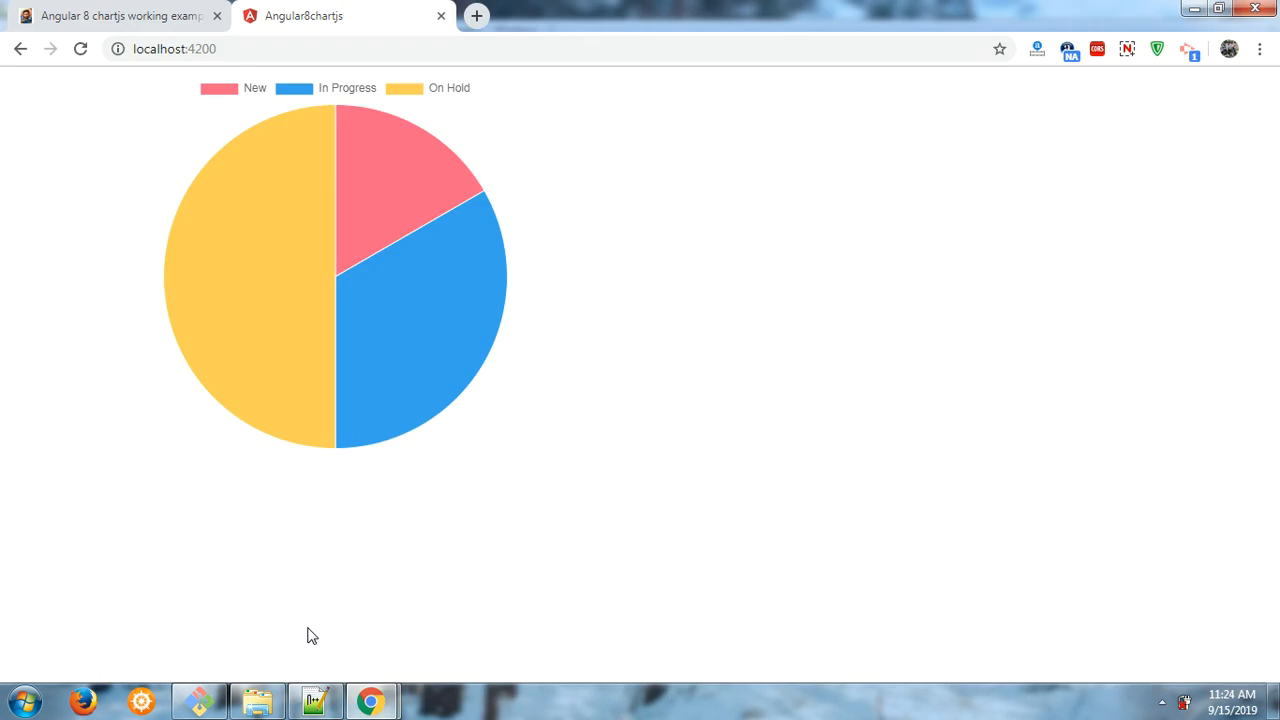
pyautogui.moveTo(280, 230)
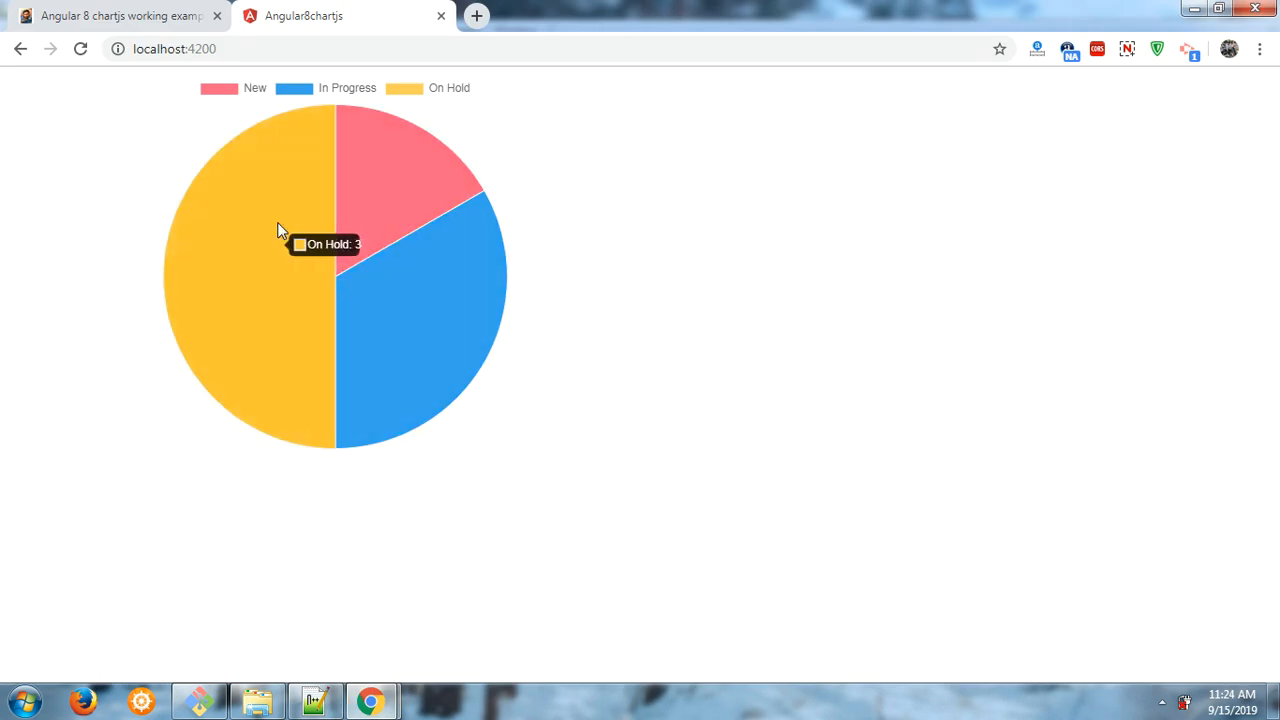
pyautogui.moveTo(350, 252)
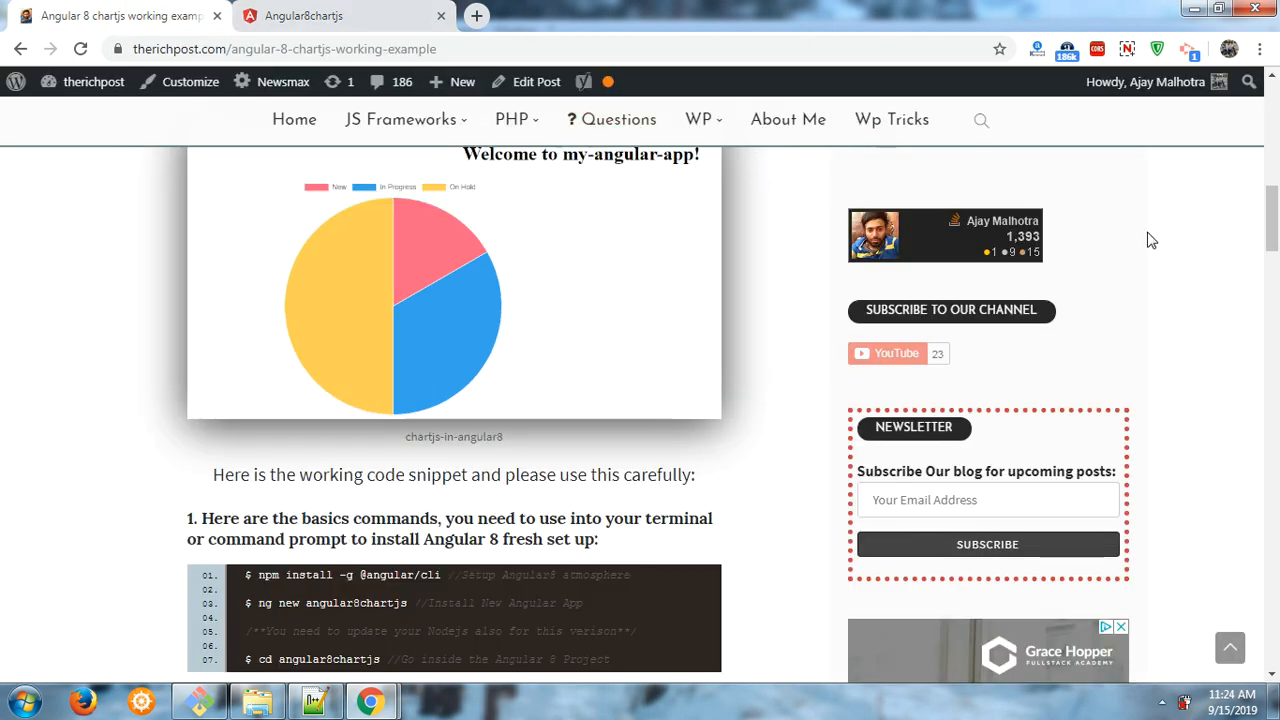
# Step: Scroll the therichpost tutorial to its step 1 fresh Angular setup terminal commands
pyautogui.scroll(-3)
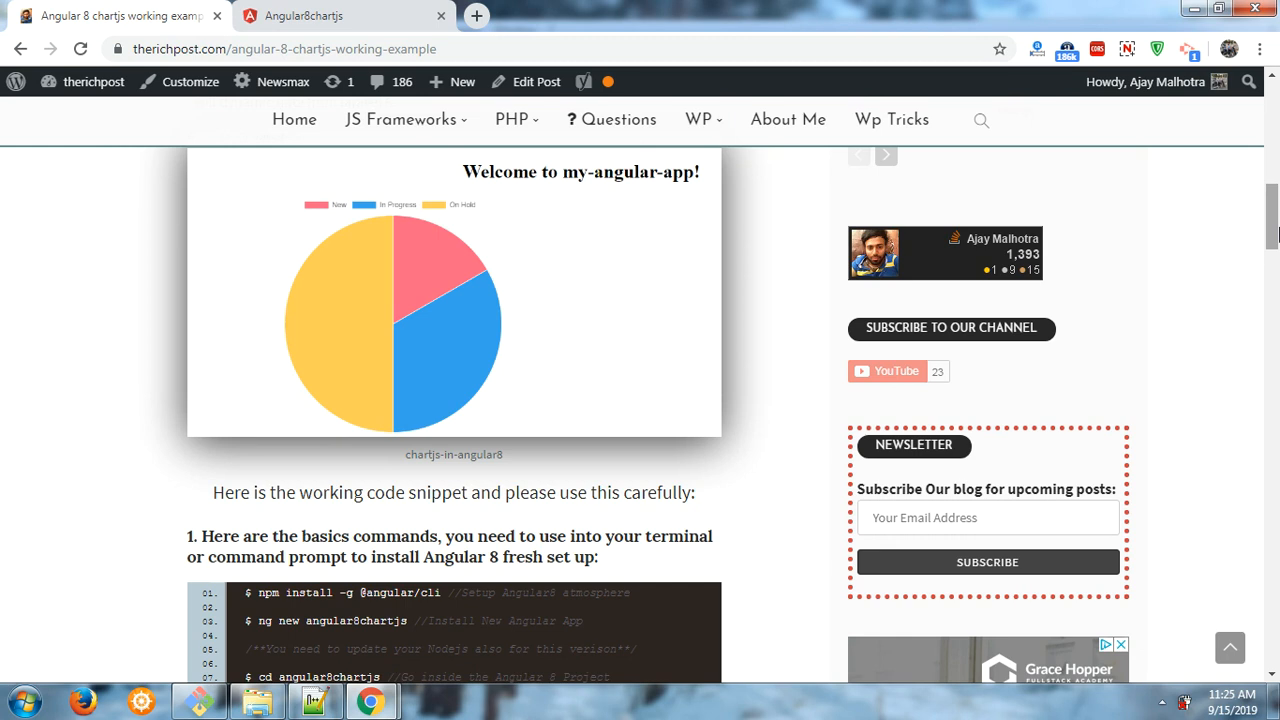
pyautogui.scroll(3)
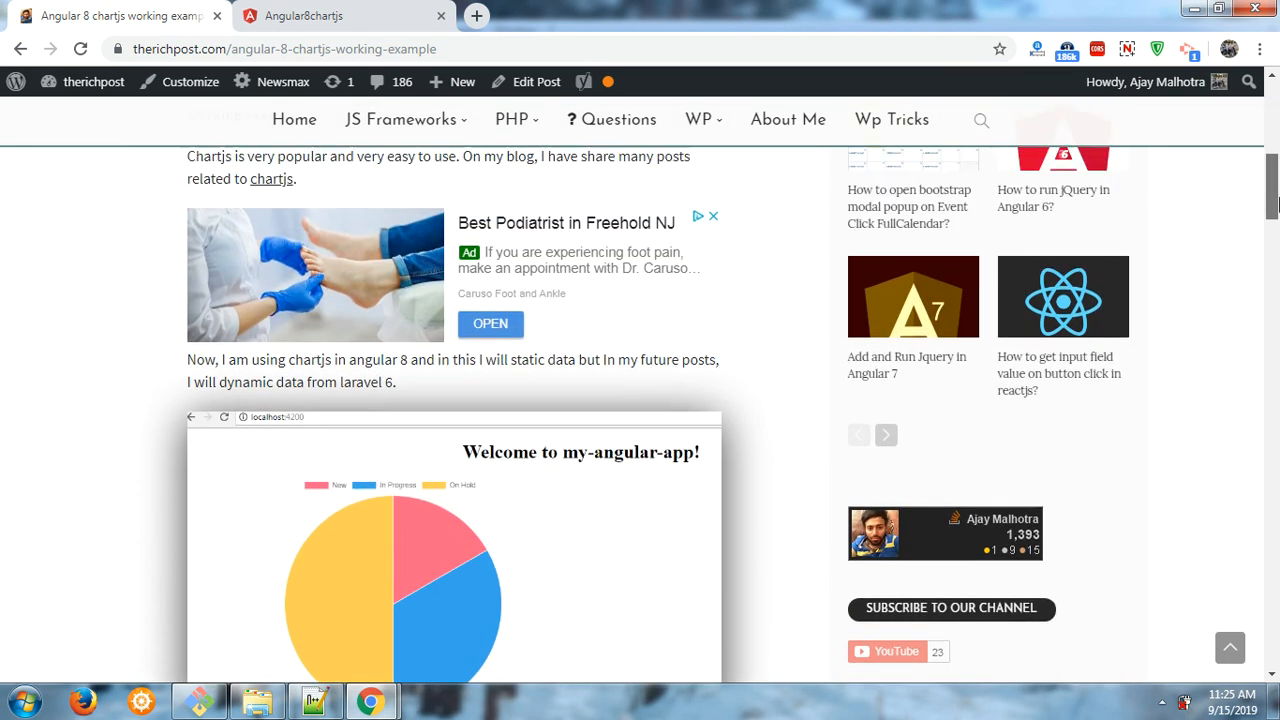
pyautogui.scroll(3)
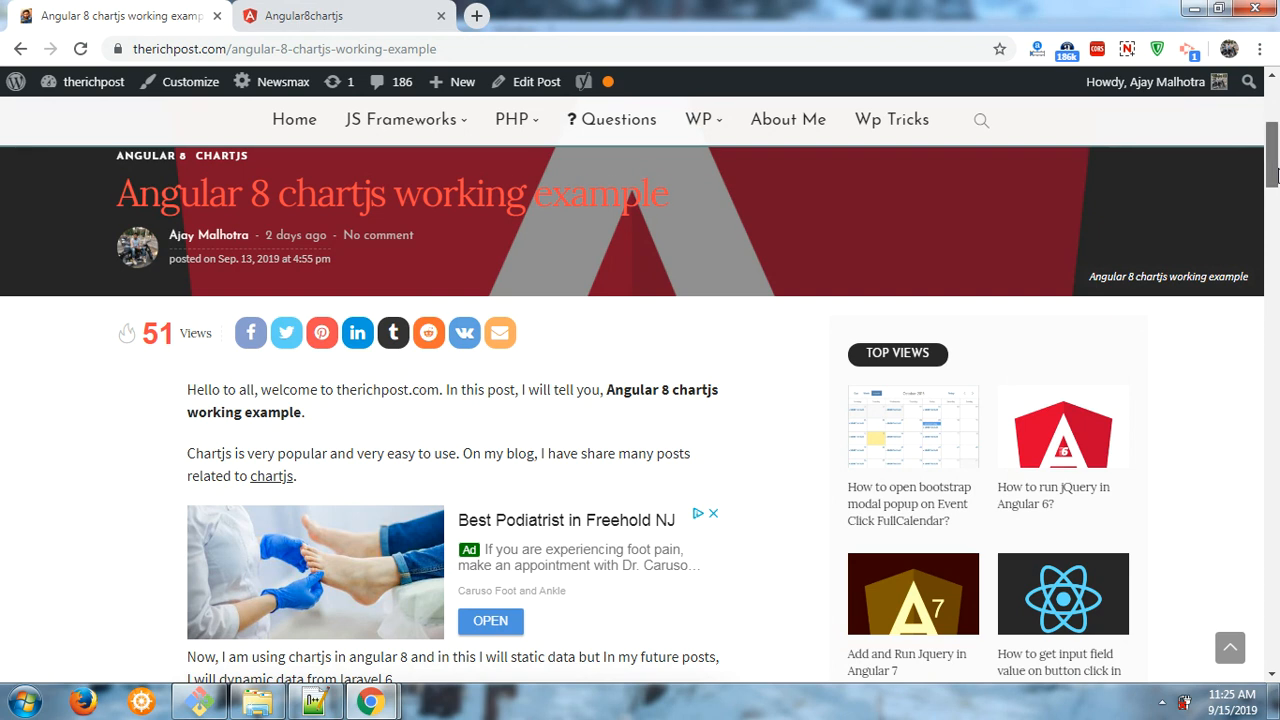
pyautogui.scroll(-3)
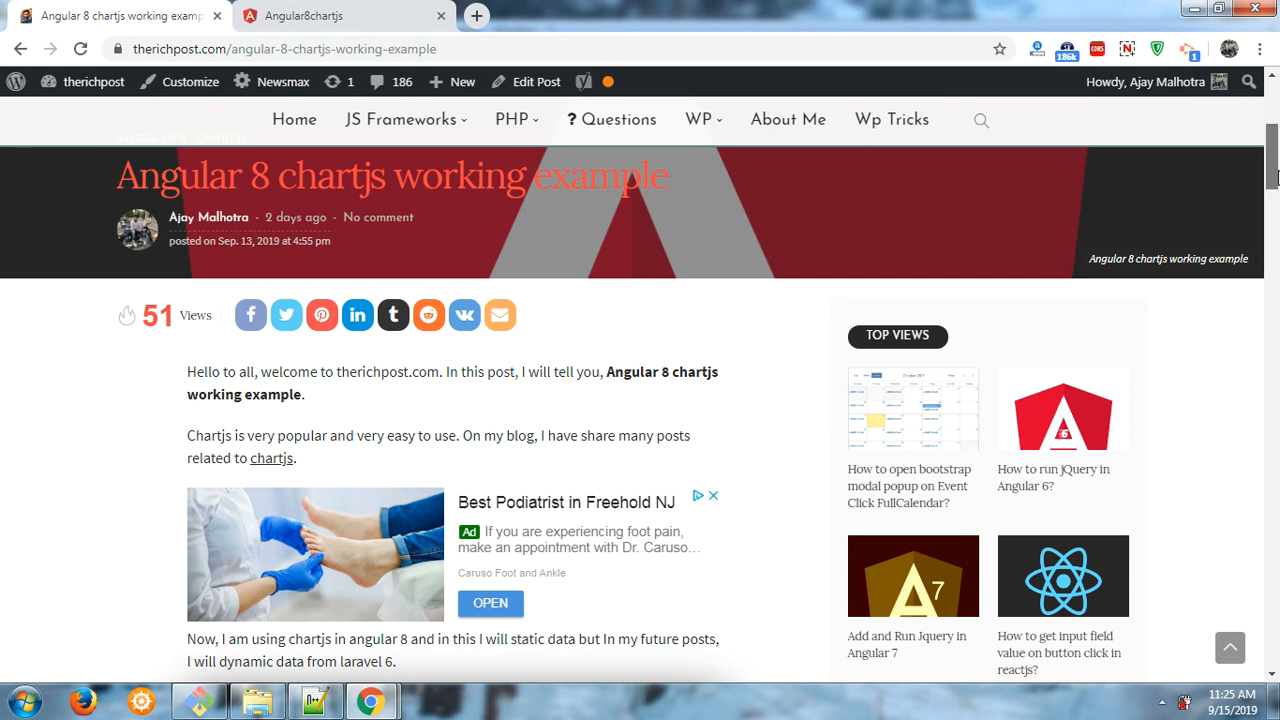
pyautogui.scroll(-3)
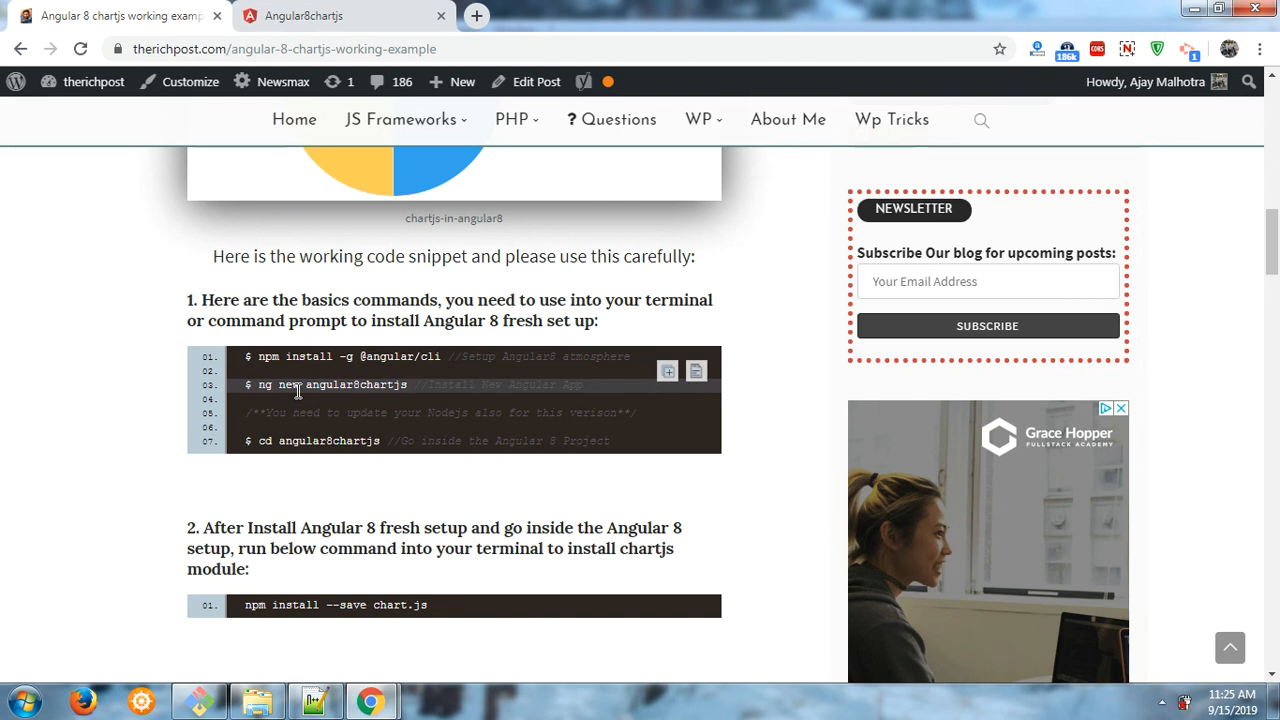
pyautogui.moveTo(304, 390)
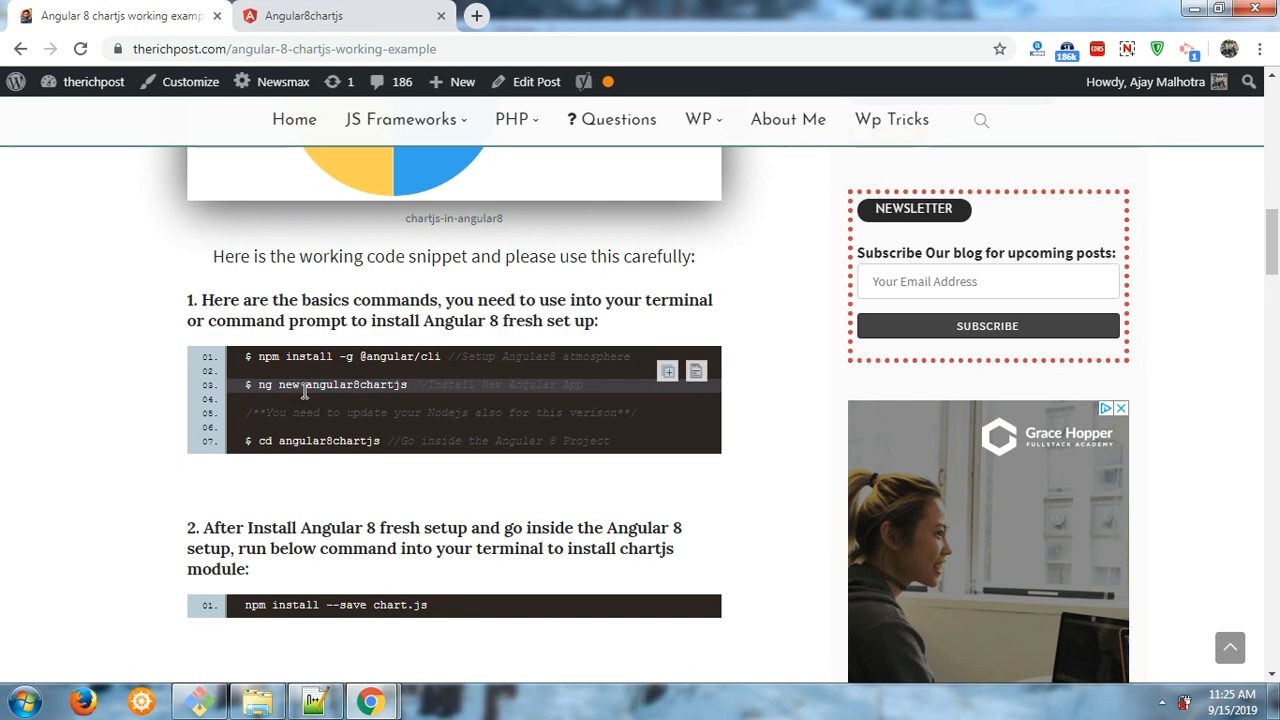
pyautogui.moveTo(336, 386)
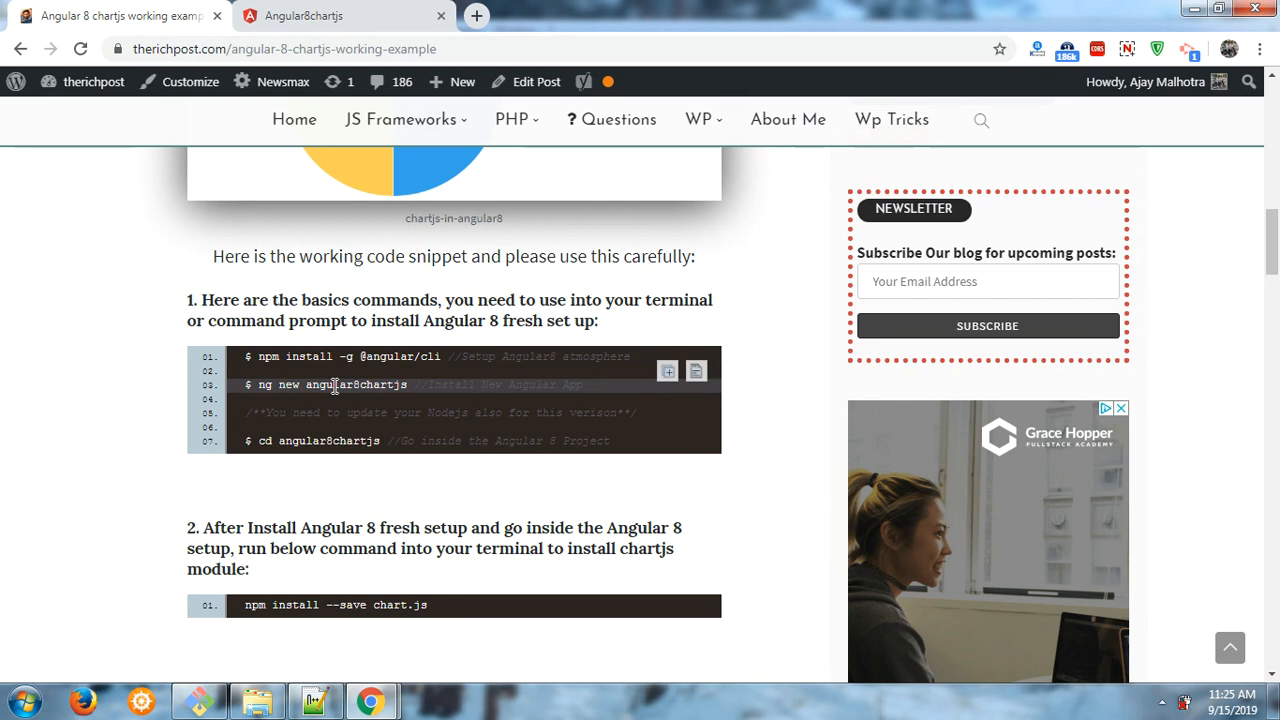
# Step: Select the project name angular8chartjs and scroll past the chart.js install to step 3's app.component.ts code
pyautogui.doubleClick(328, 440)
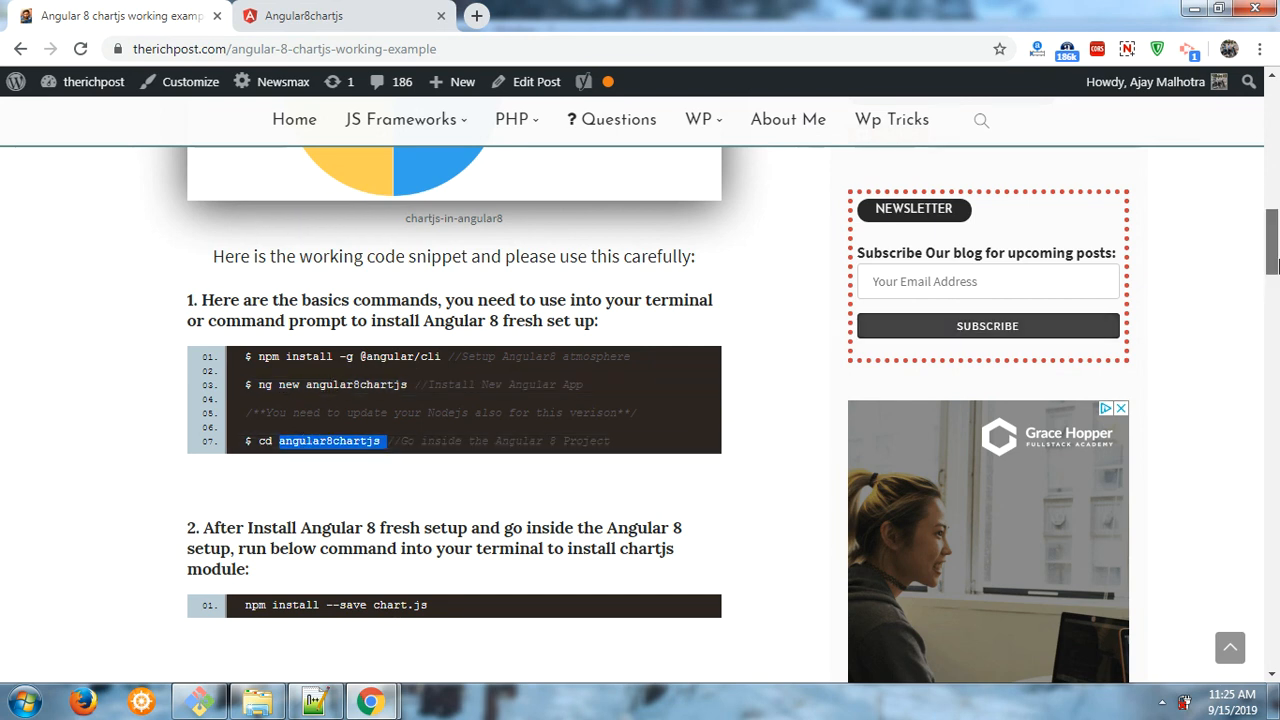
pyautogui.scroll(-3)
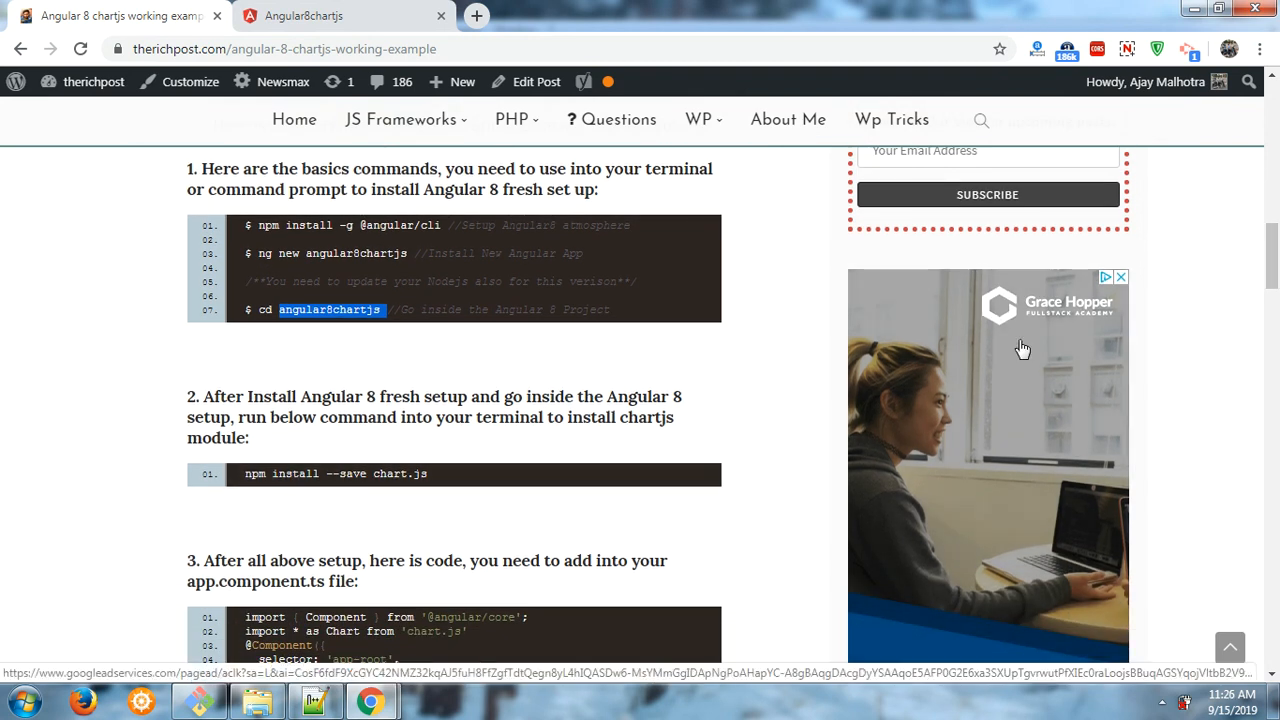
pyautogui.scroll(-3)
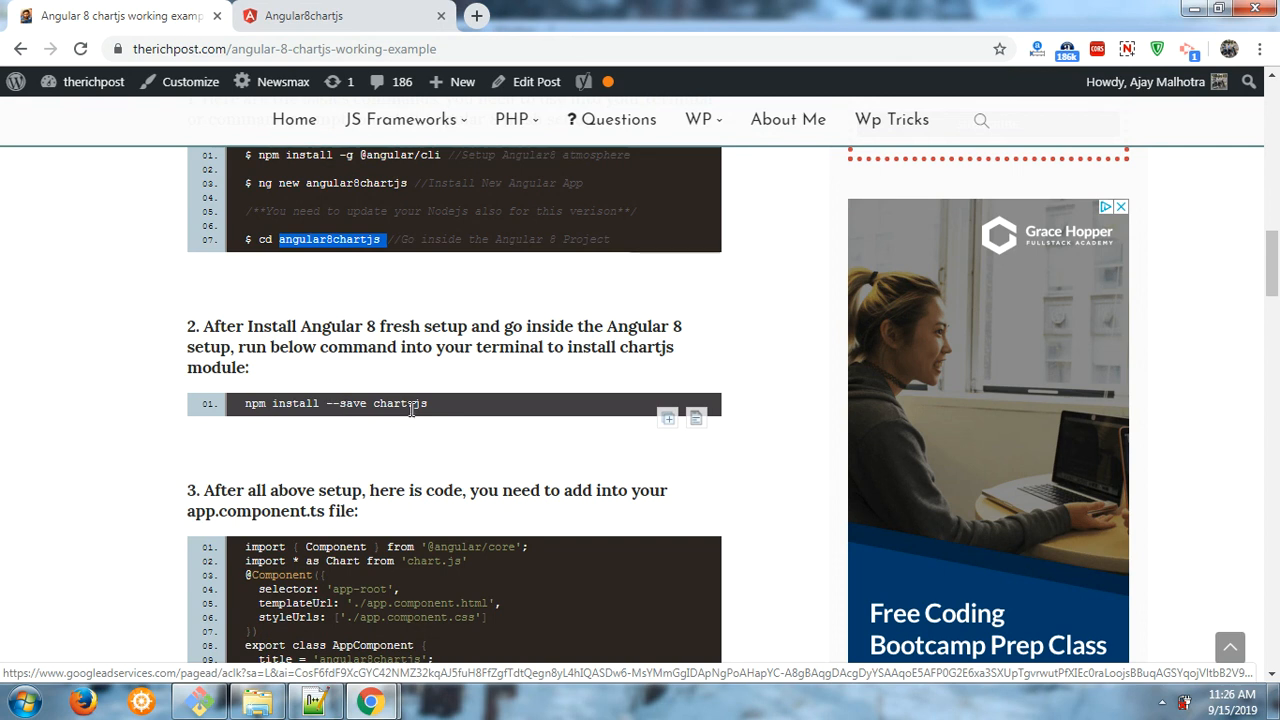
pyautogui.scroll(-3)
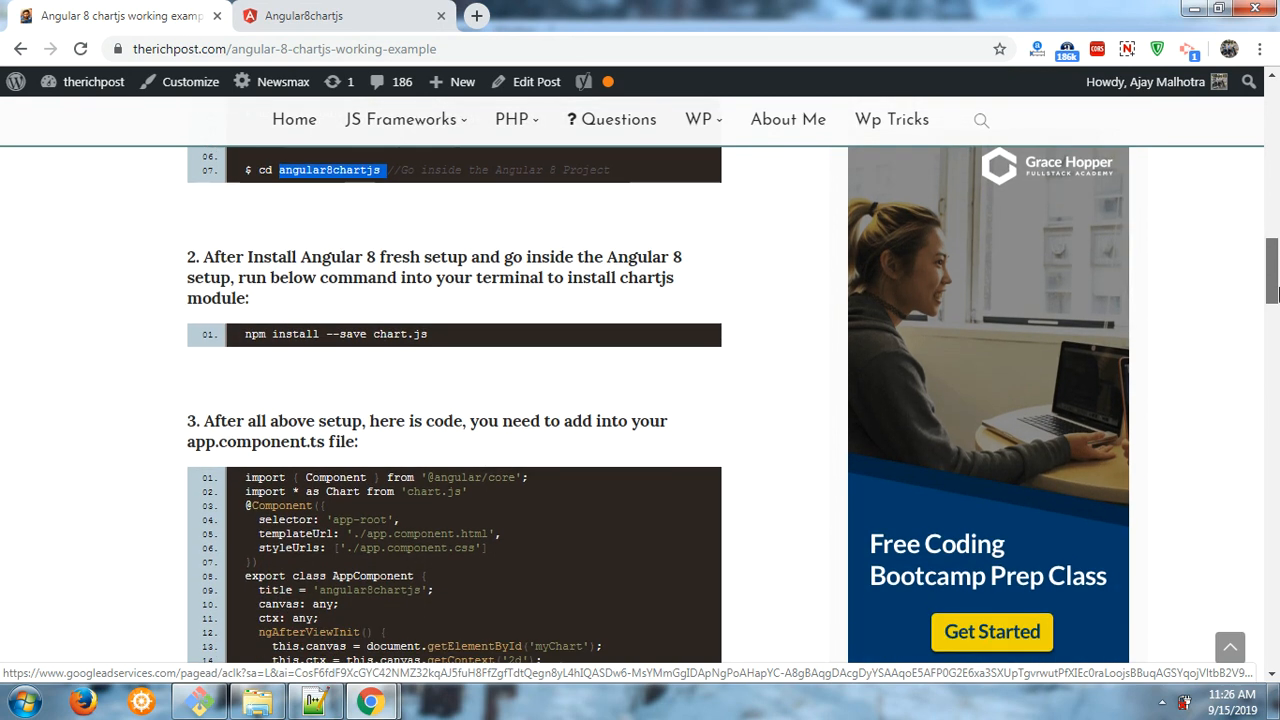
pyautogui.scroll(-3)
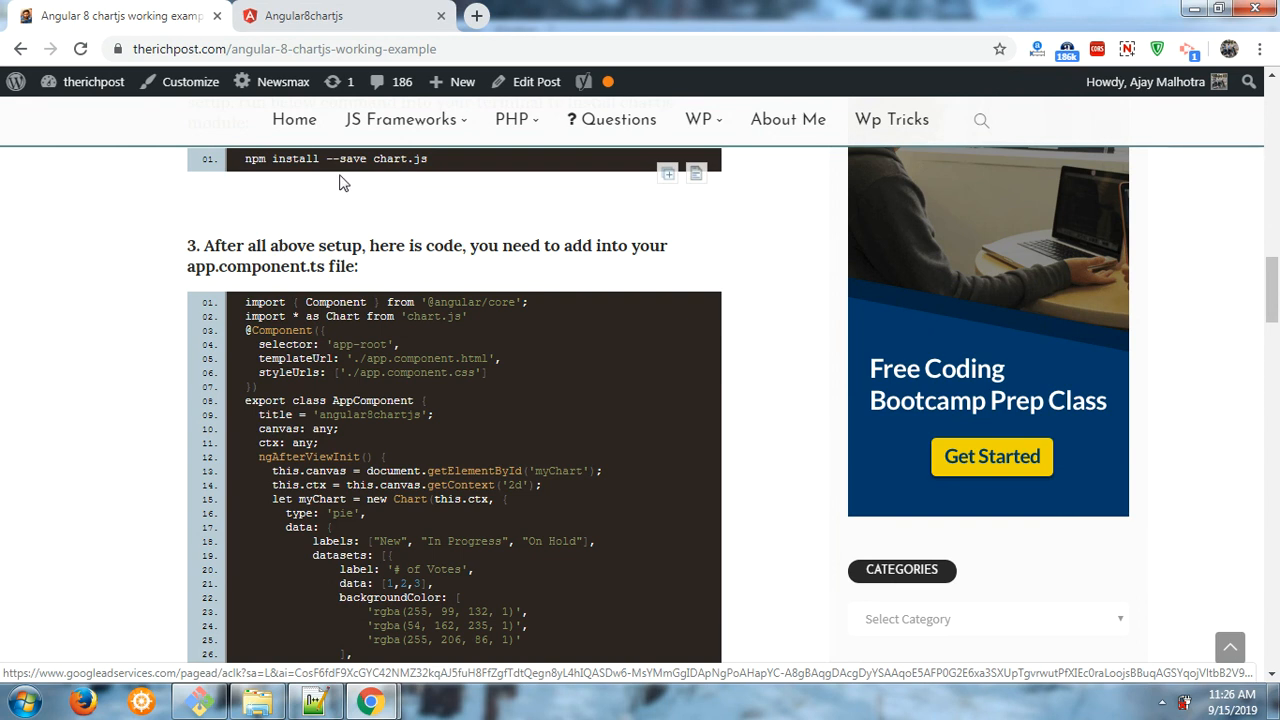
pyautogui.scroll(-3)
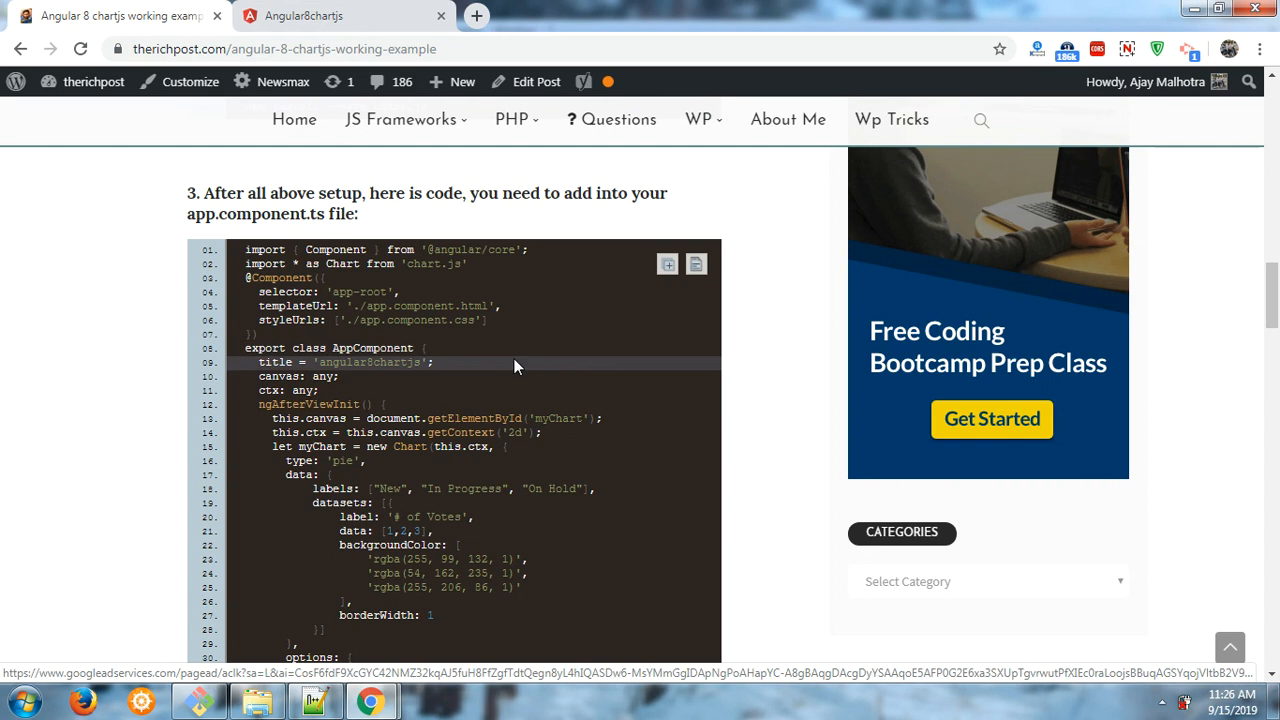
pyautogui.click(696, 264)
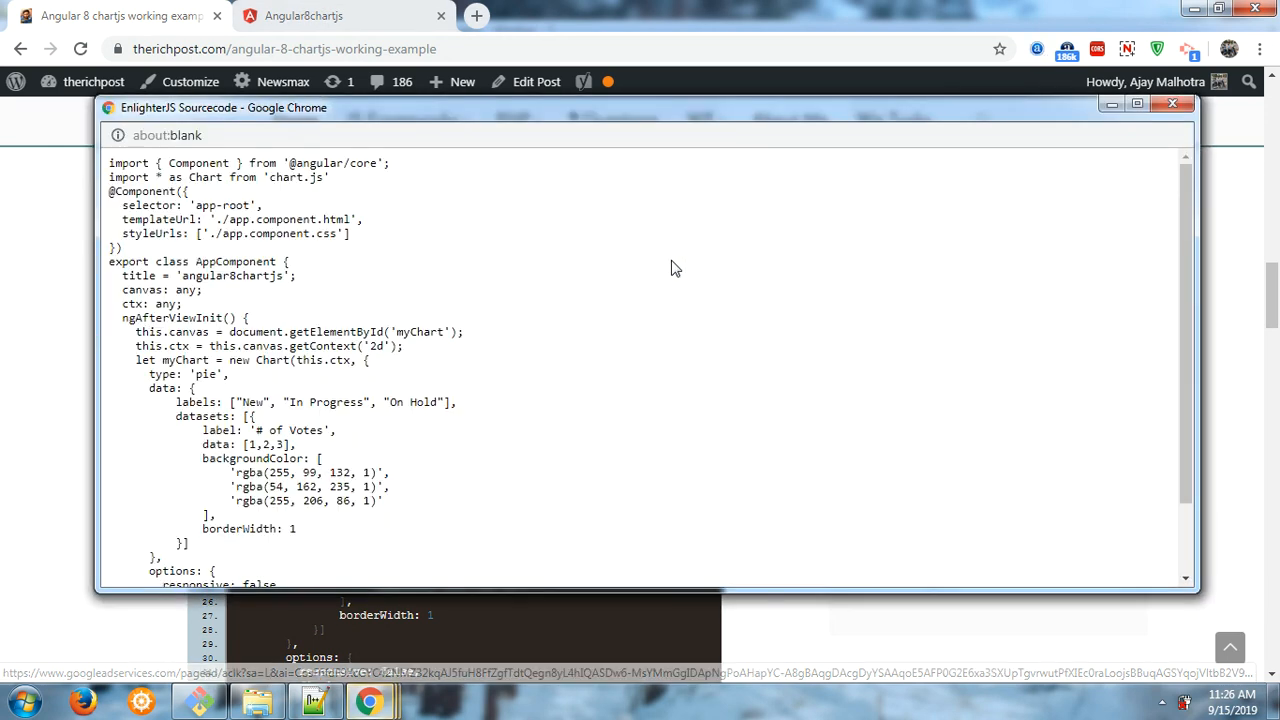
pyautogui.click(1172, 104)
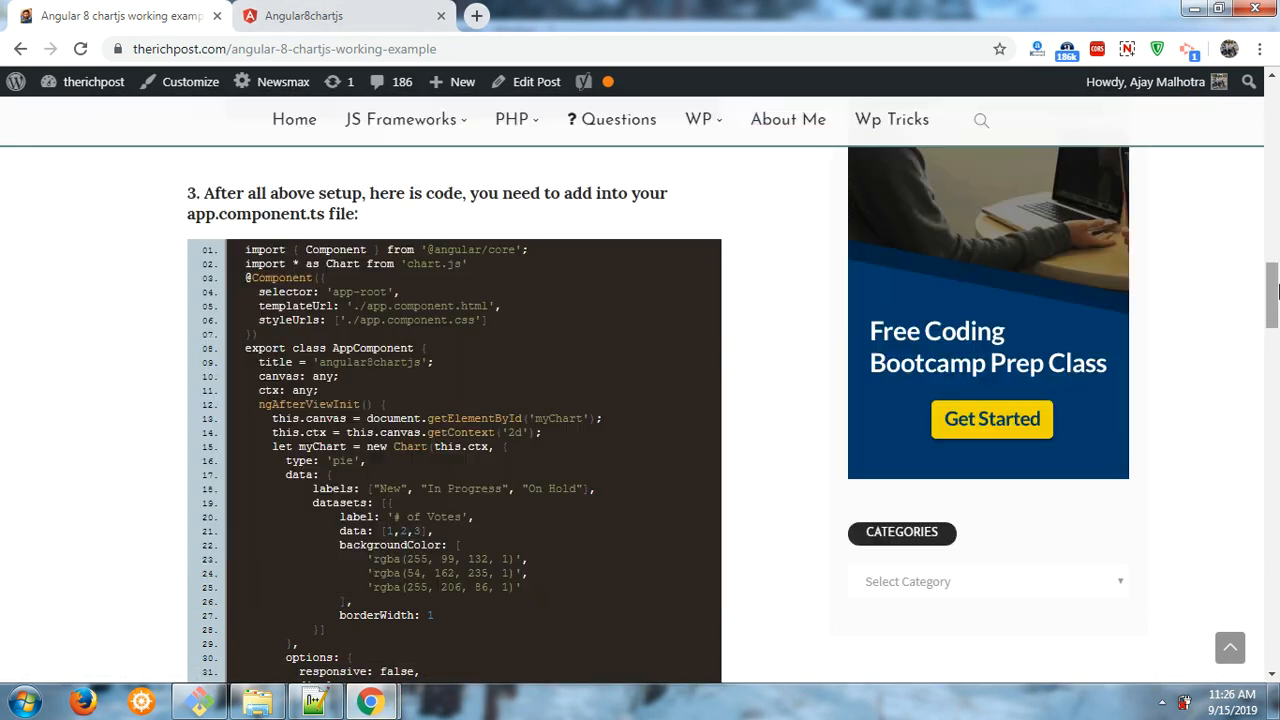
# Step: Scroll to step 4's app.component.html canvas snippet and the closing ng serve note
pyautogui.scroll(-3)
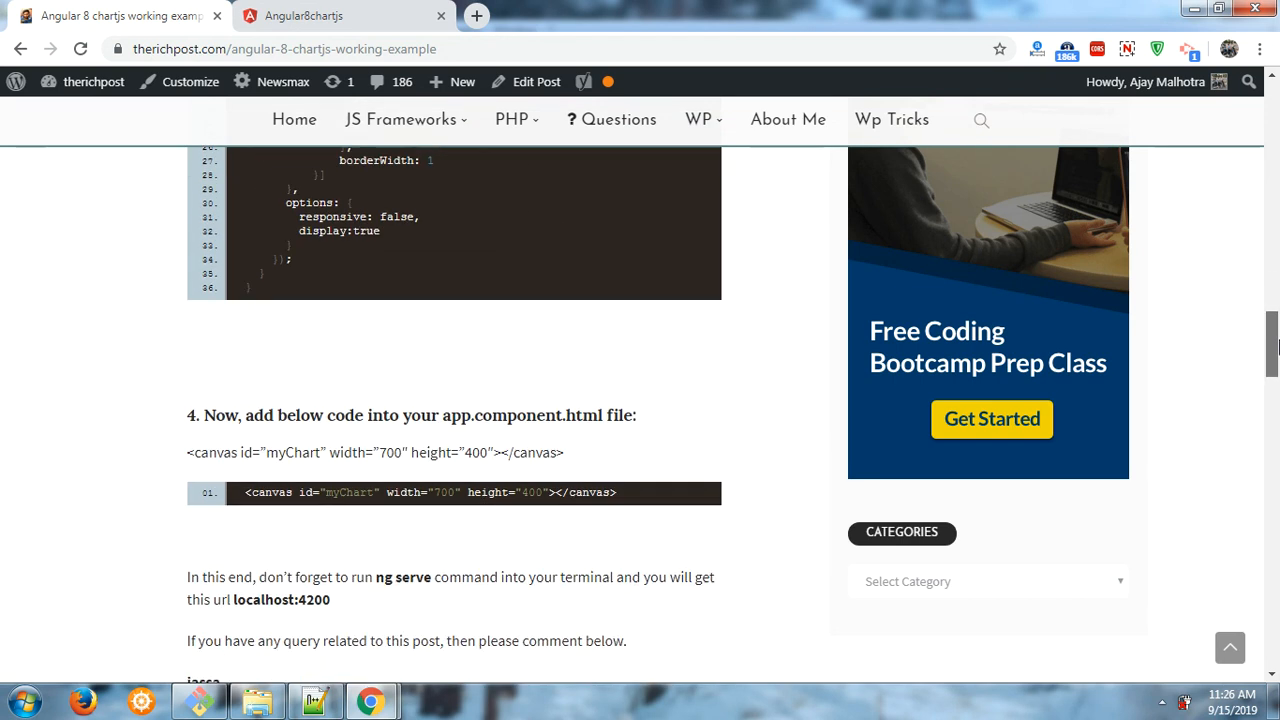
pyautogui.scroll(-3)
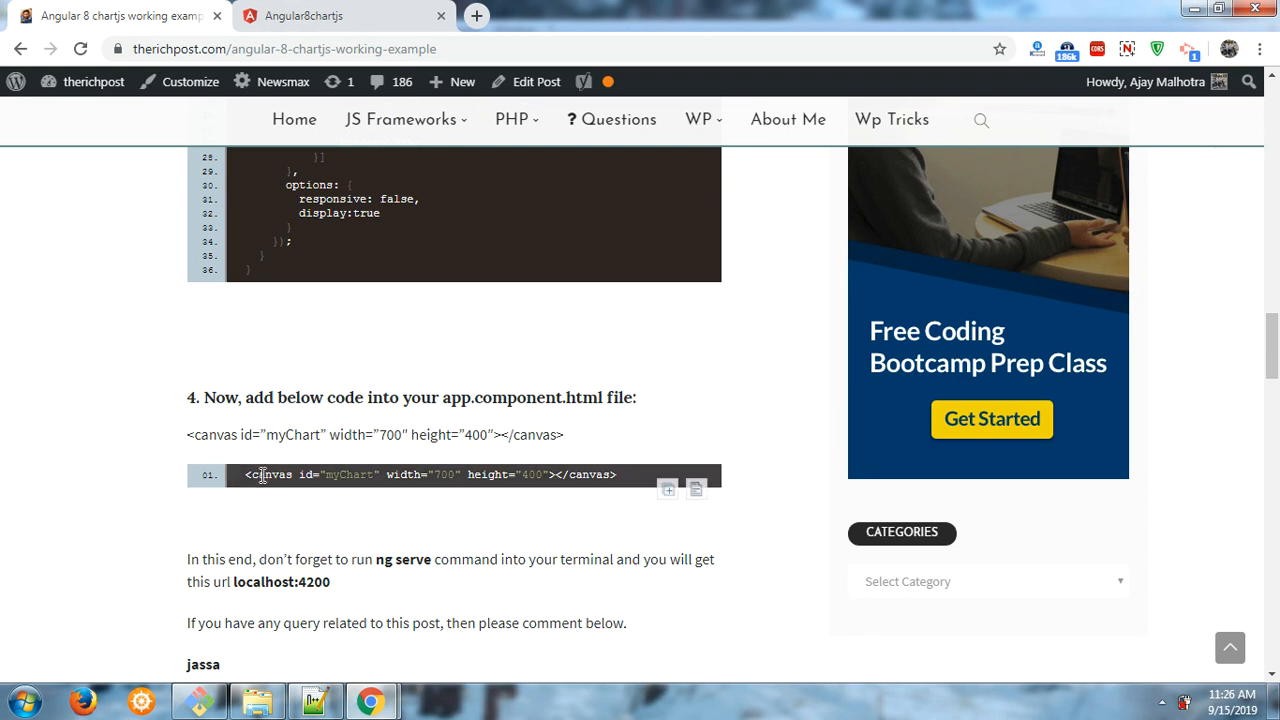
pyautogui.scroll(-3)
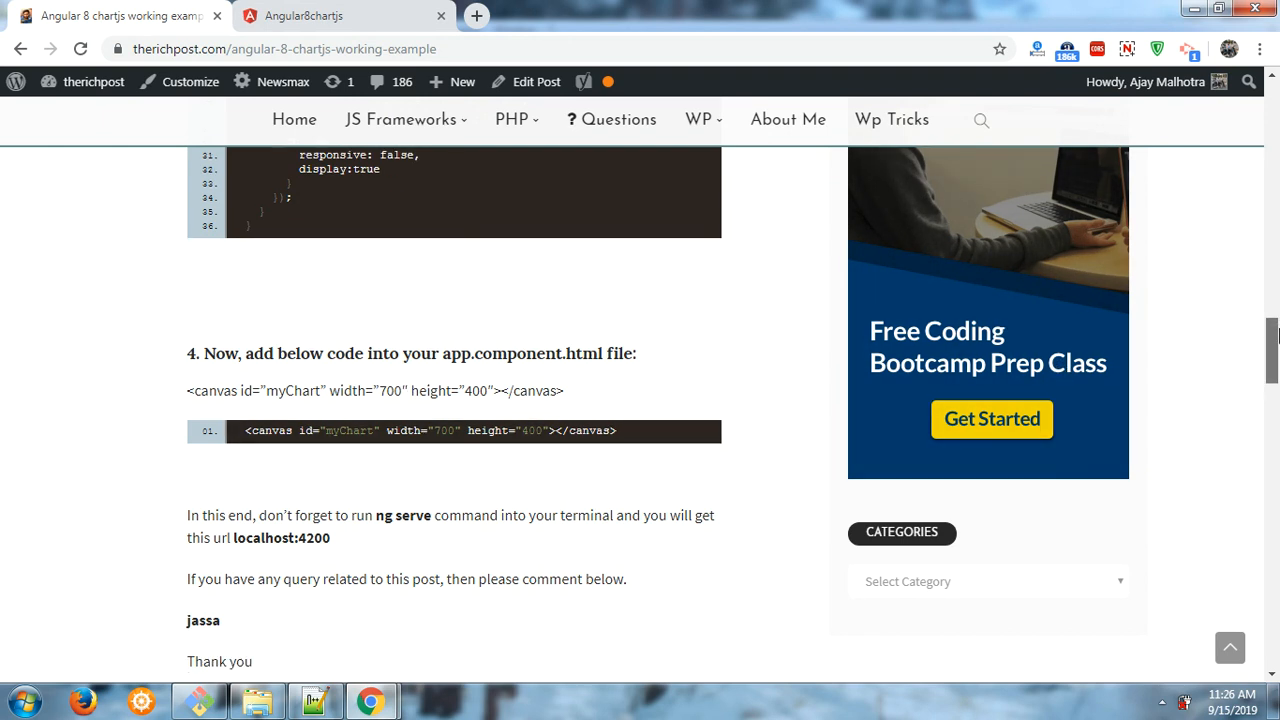
pyautogui.scroll(-3)
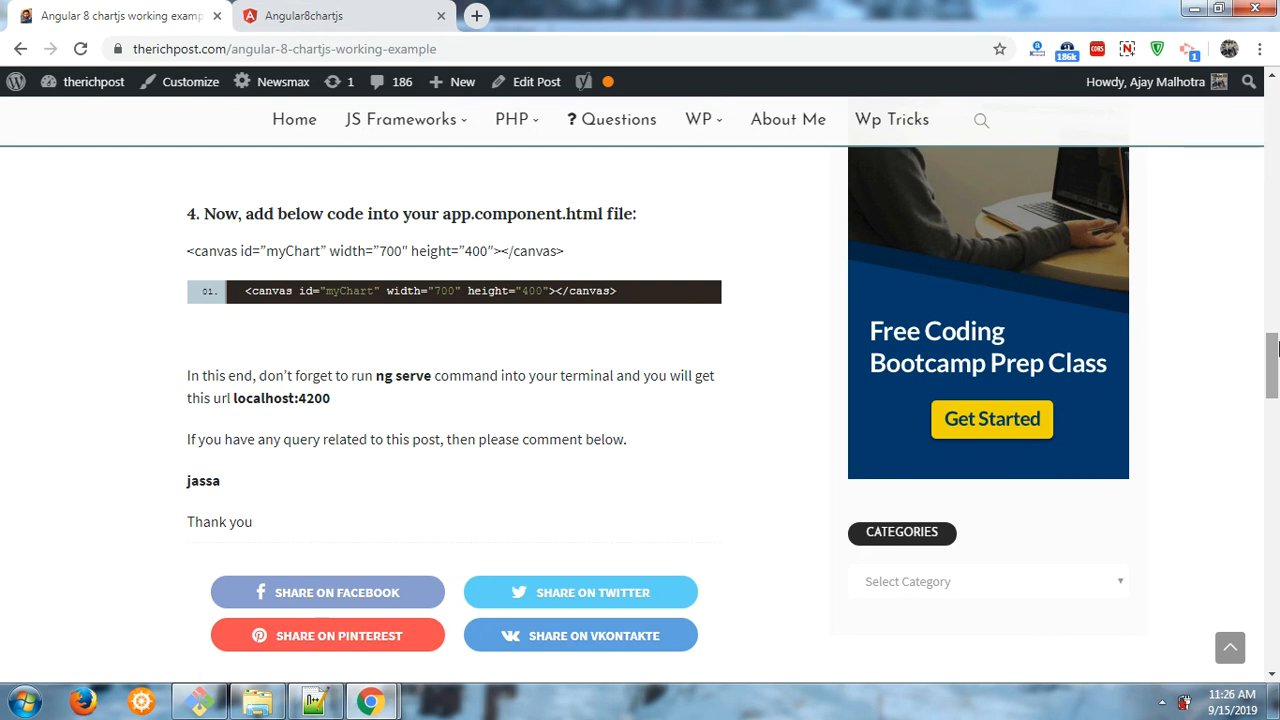
pyautogui.moveTo(672, 348)
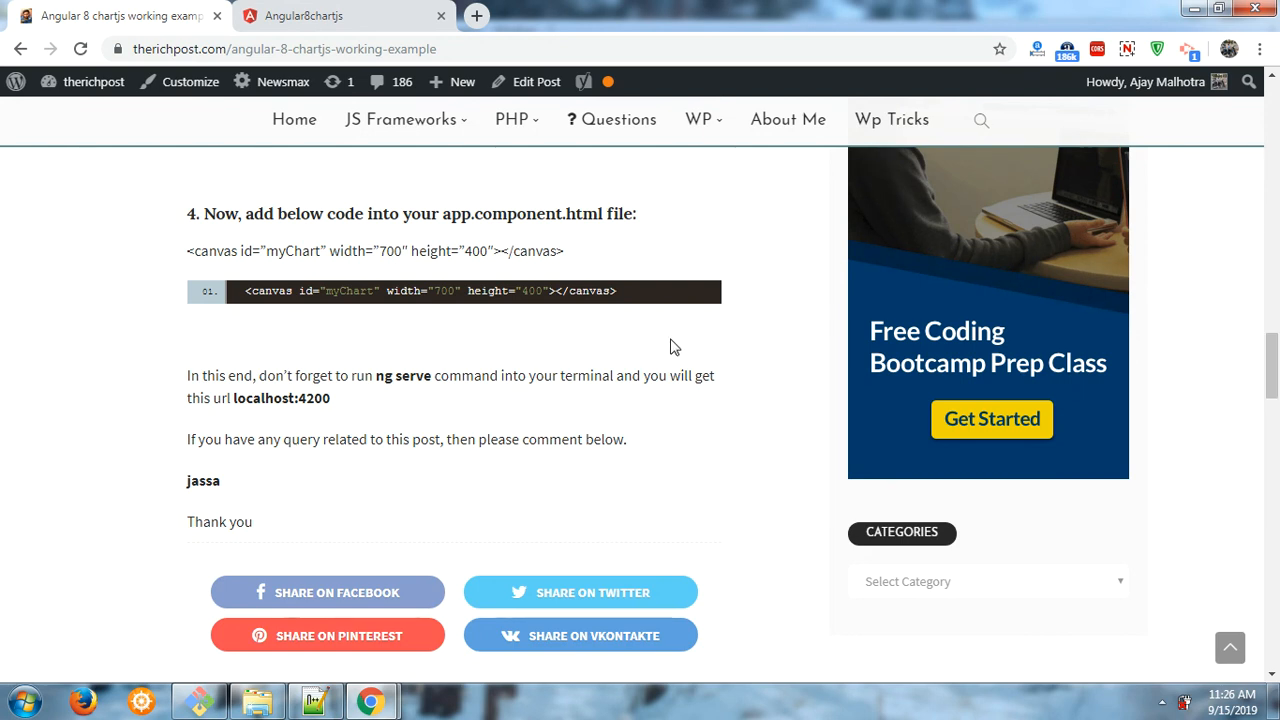